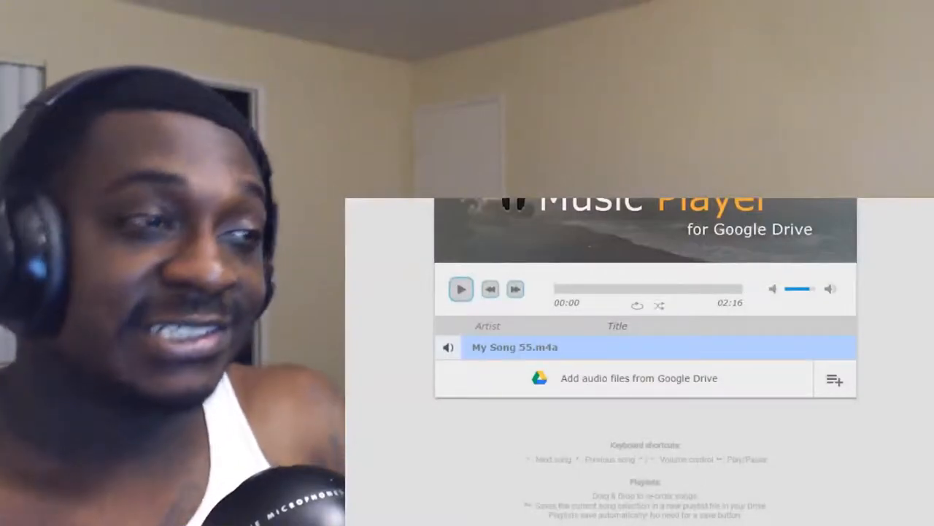
Start playback of My Song 55.m4a from the beginning
click(461, 289)
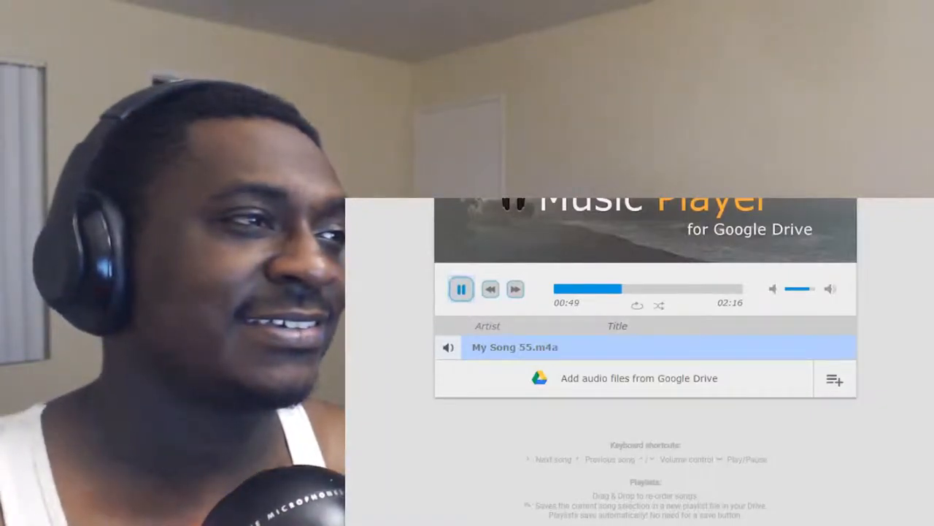
Pause My Song 55.m4a at 00:49 of its 2:16 length
click(461, 289)
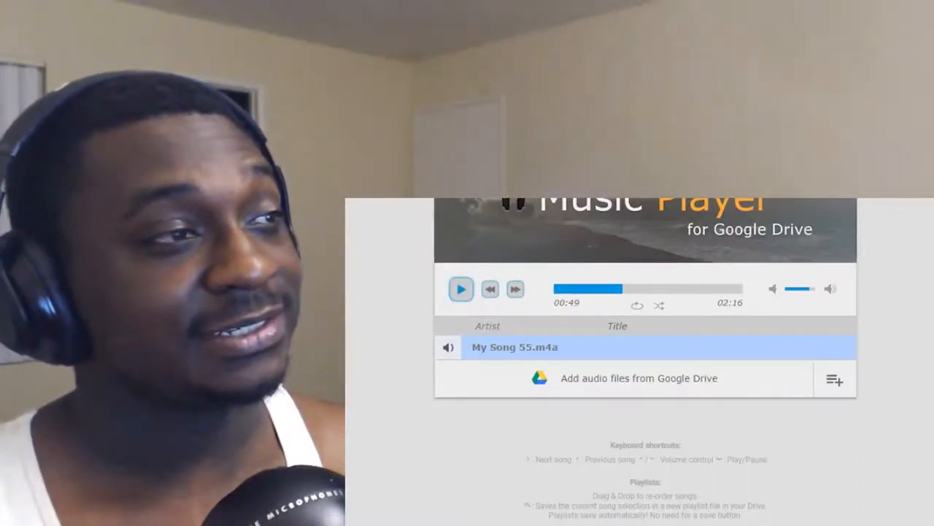
Resume My Song 55.m4a from 00:49 and pause it at 02:15, just before the end
click(461, 289)
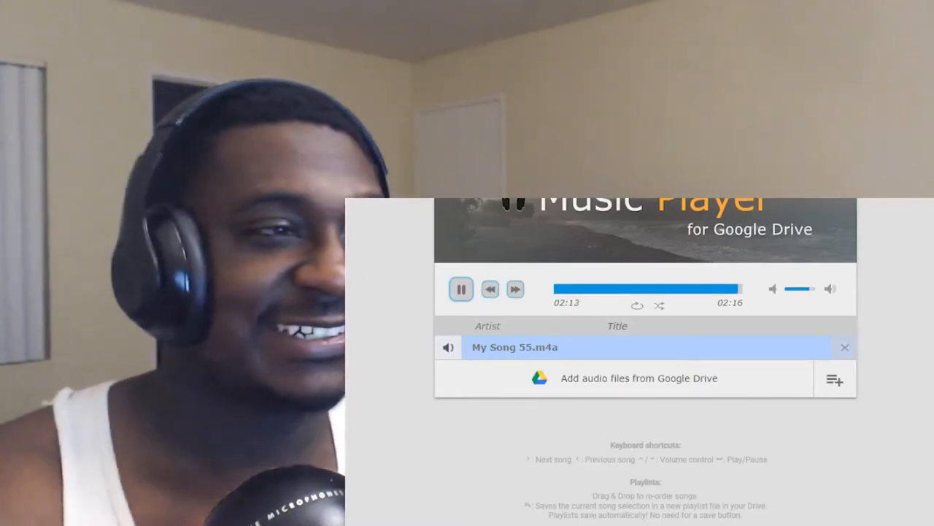
click(461, 289)
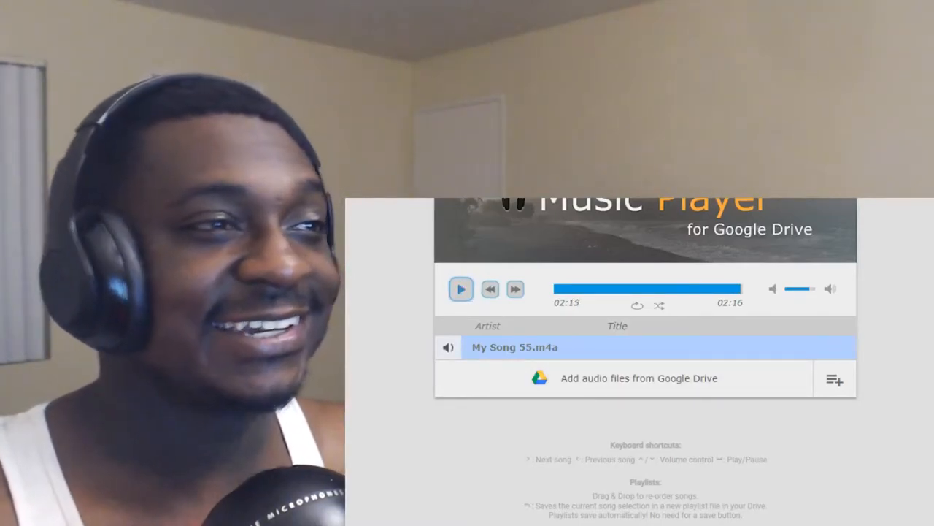